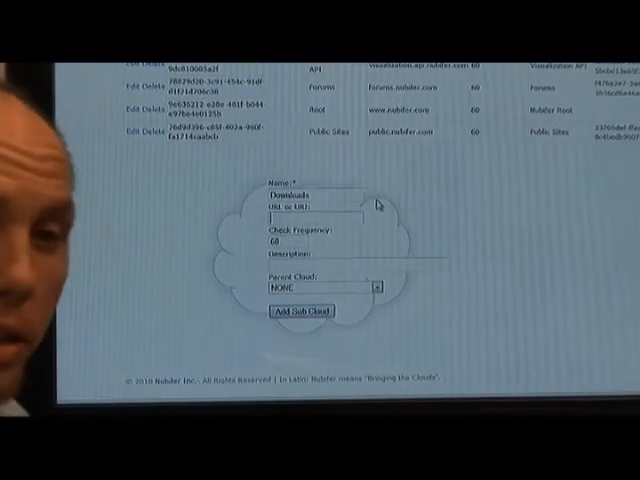
type("downloads")
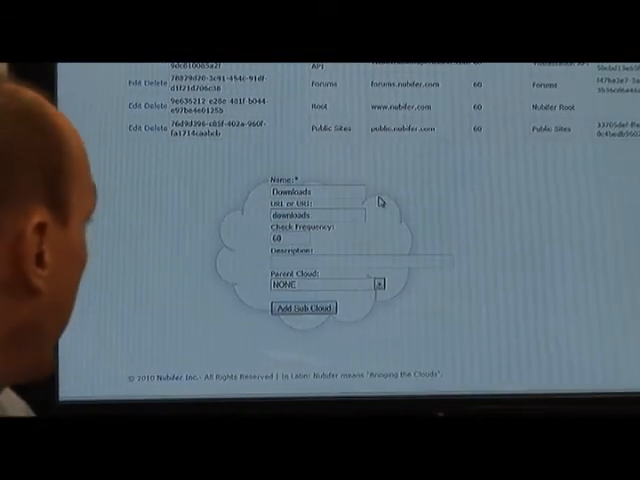